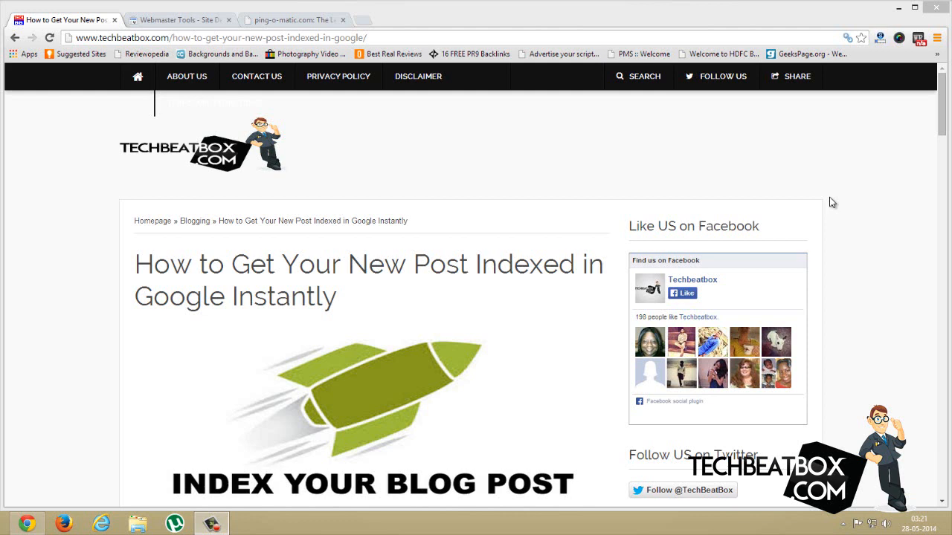
pyautogui.moveTo(745, 190)
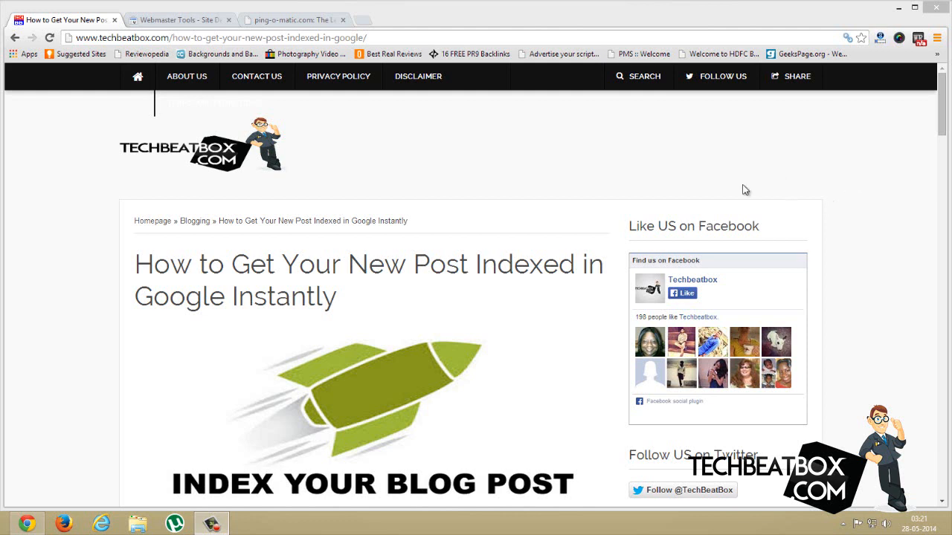
pyautogui.moveTo(361, 210)
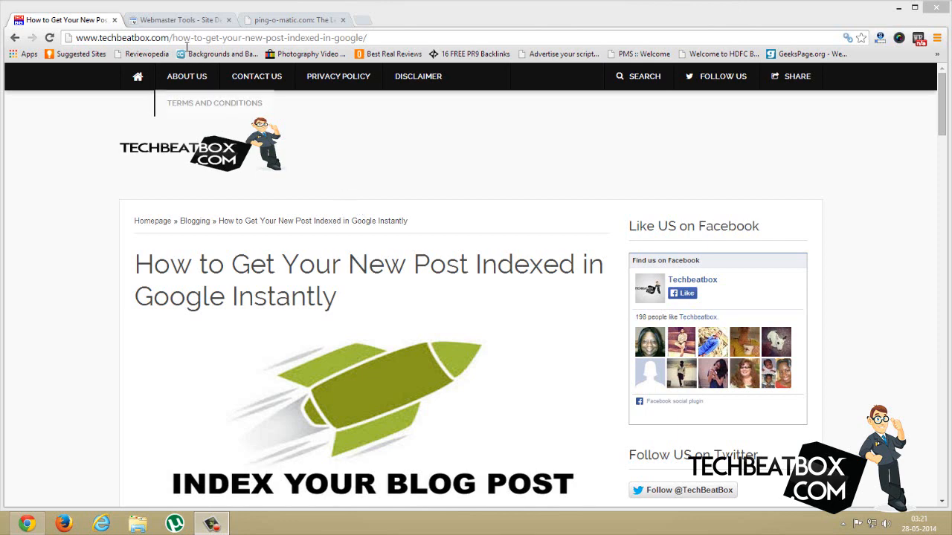
# - Open Crawl > Fetch as Google for techbeatbox.com in the Webmaster Tools tab
pyautogui.click(178, 19)
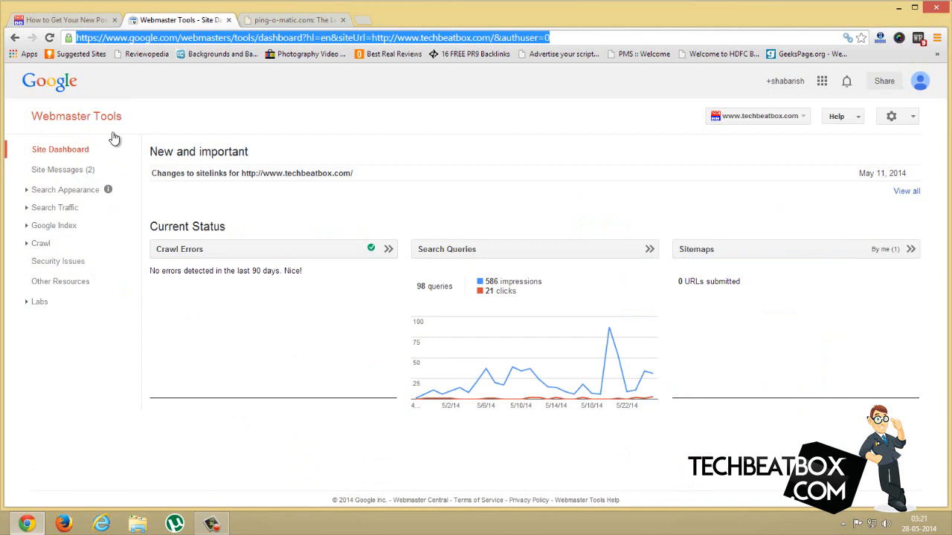
pyautogui.click(40, 243)
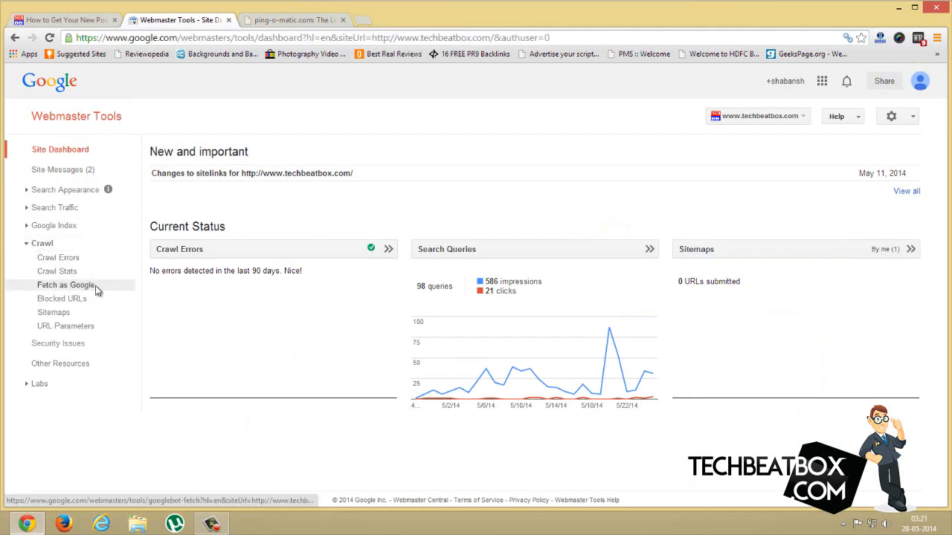
pyautogui.click(65, 285)
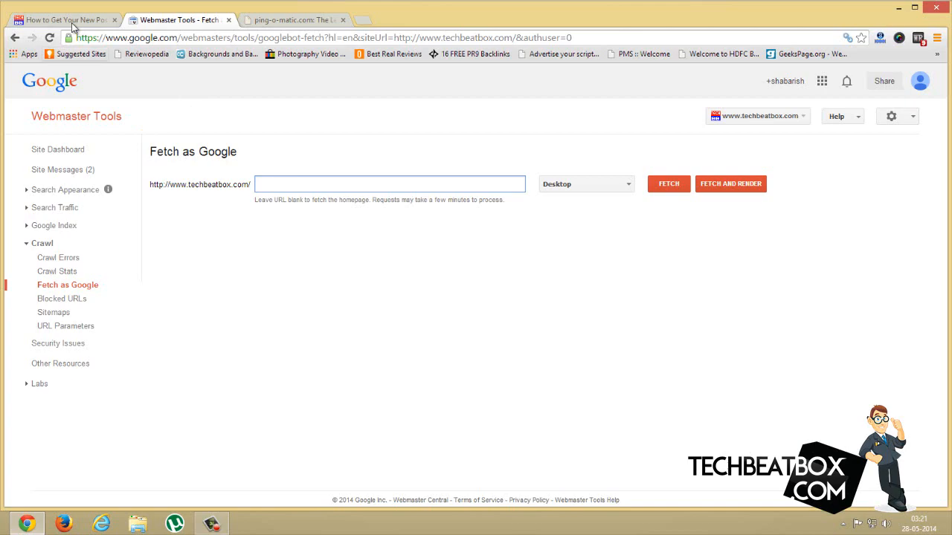
# - Fetch the path how-to-get-your-new-post-indexed-in-google/ as Google, copied from the blog post's address
pyautogui.click(63, 20)
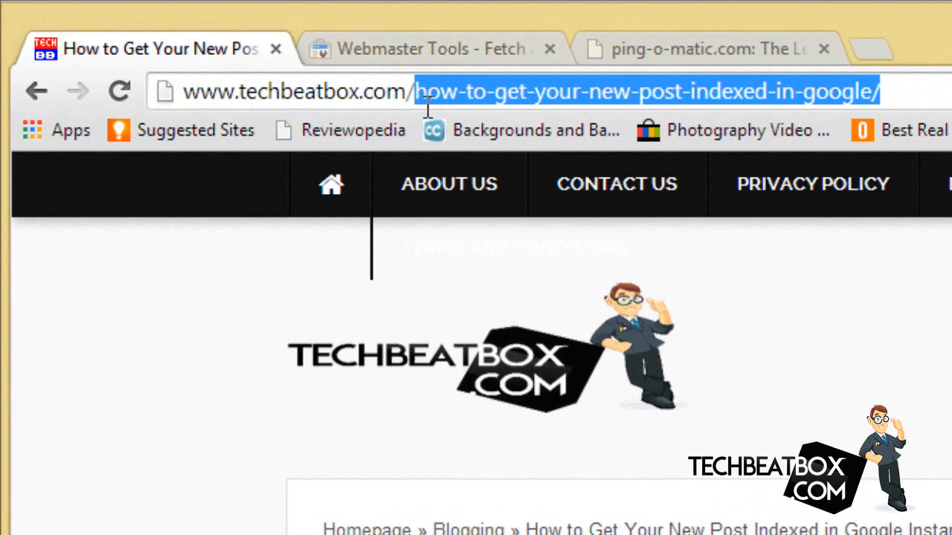
pyautogui.click(424, 91)
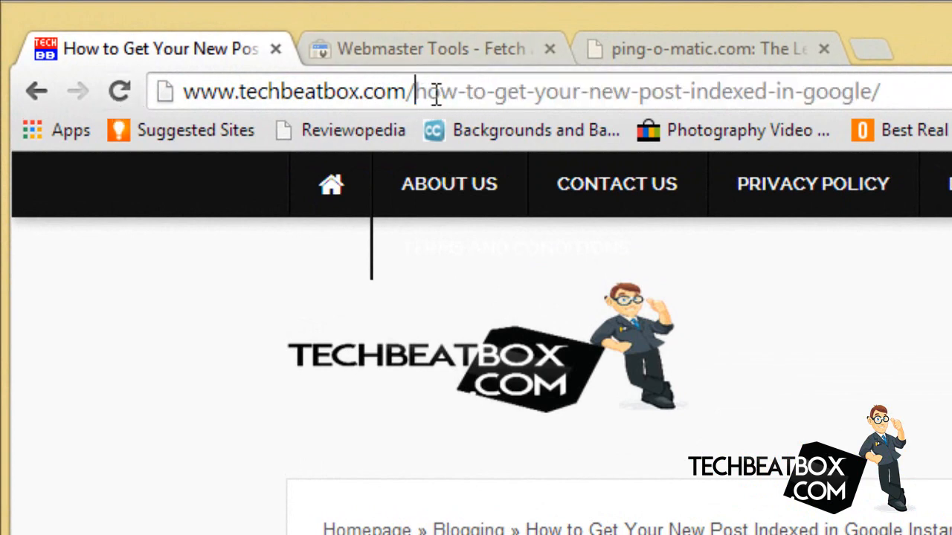
pyautogui.click(432, 49)
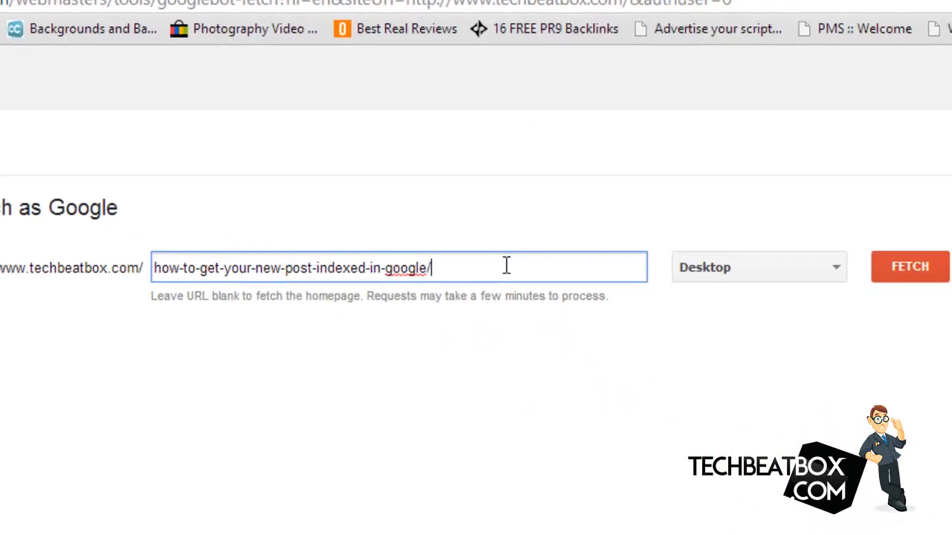
pyautogui.click(757, 267)
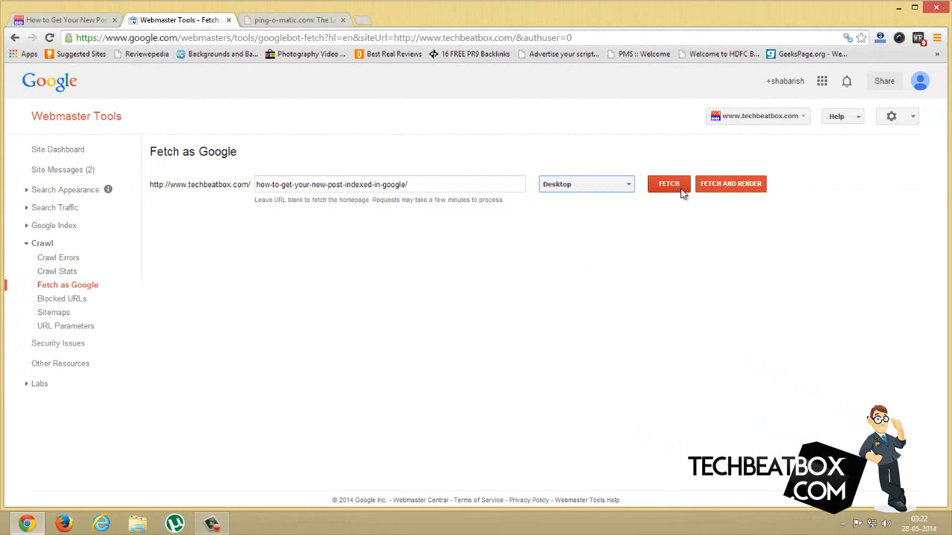
pyautogui.click(668, 184)
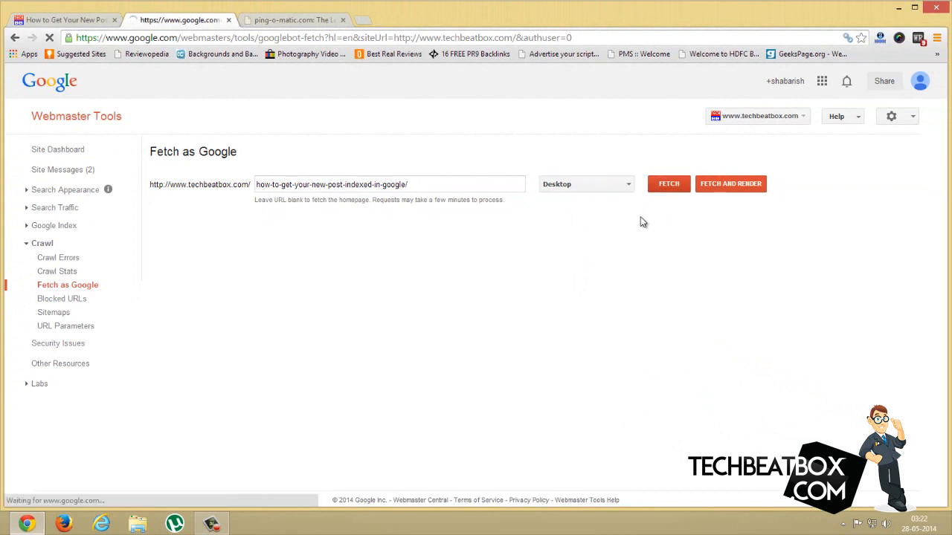
pyautogui.click(668, 184)
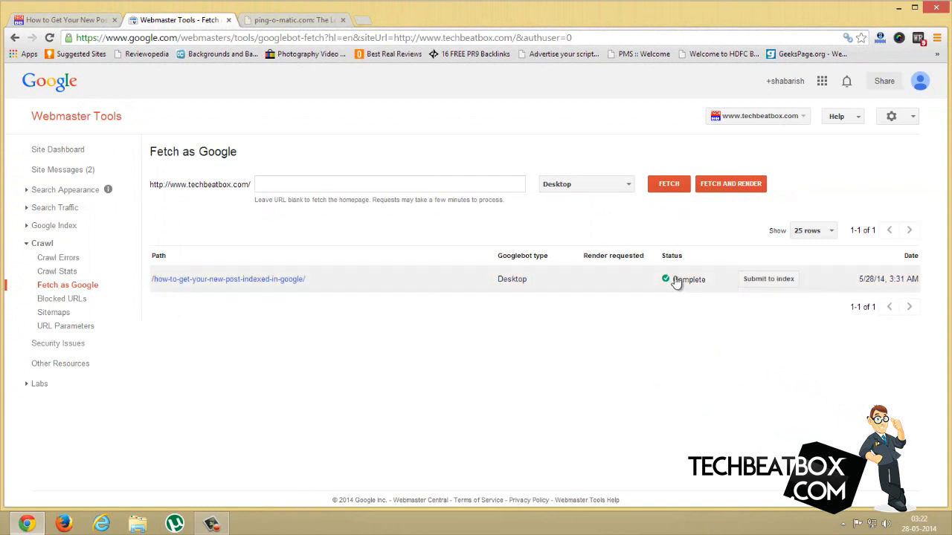
pyautogui.moveTo(770, 265)
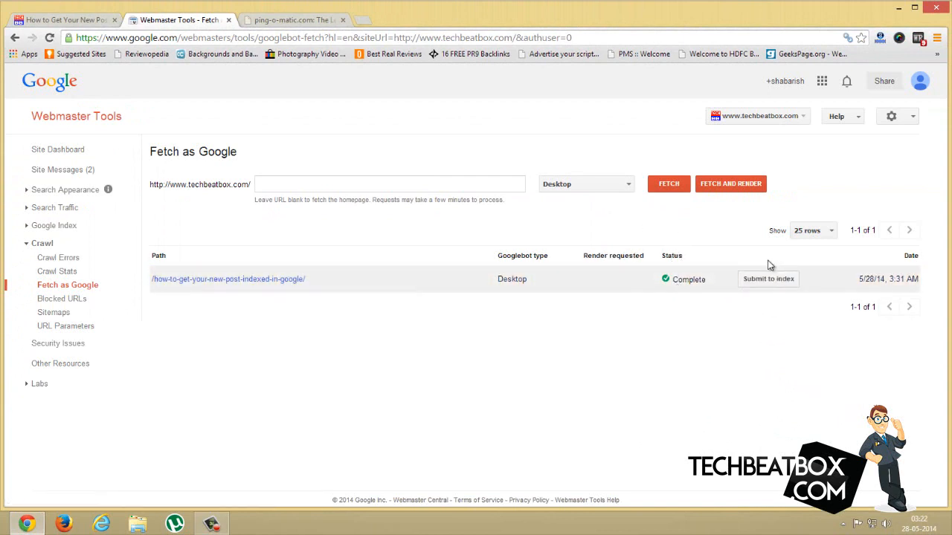
# - Submit the fetched post to the index with 'Crawl only this URL'
pyautogui.click(768, 279)
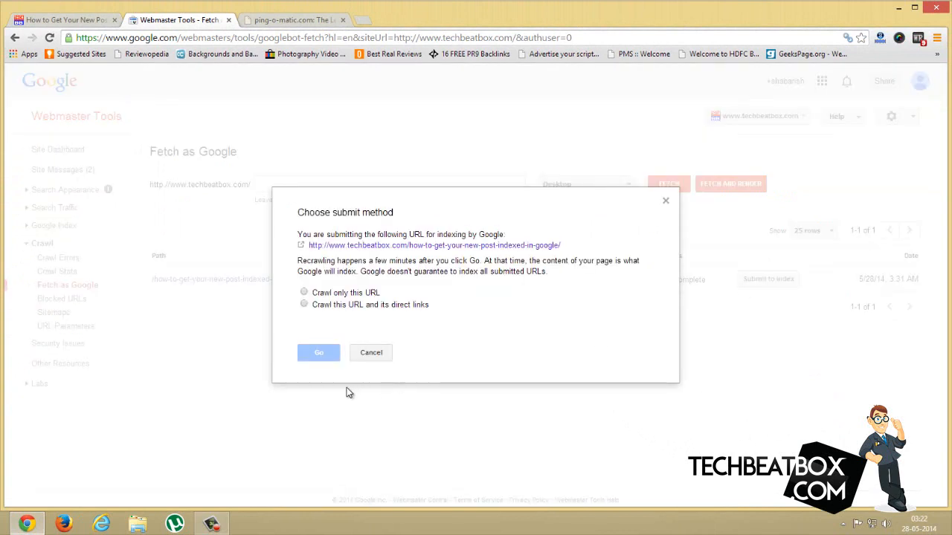
pyautogui.click(303, 292)
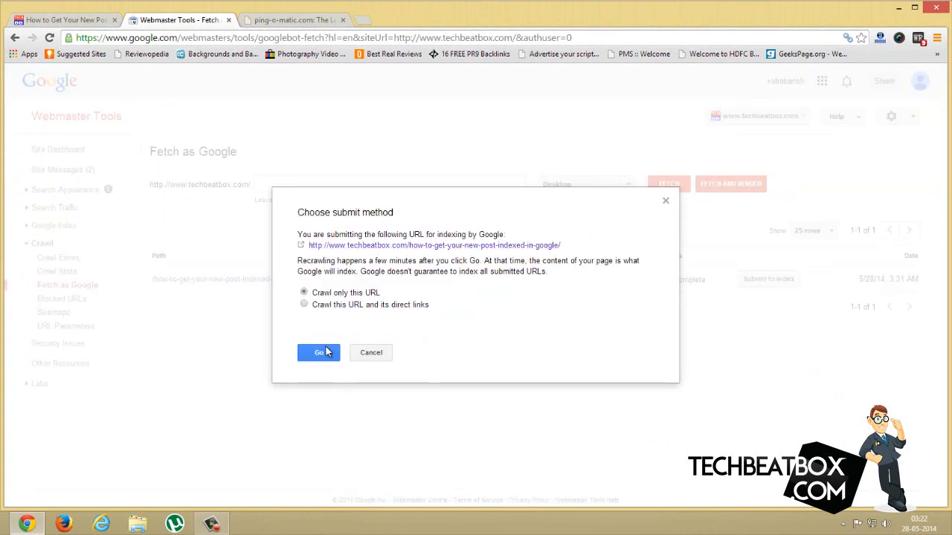
pyautogui.click(318, 352)
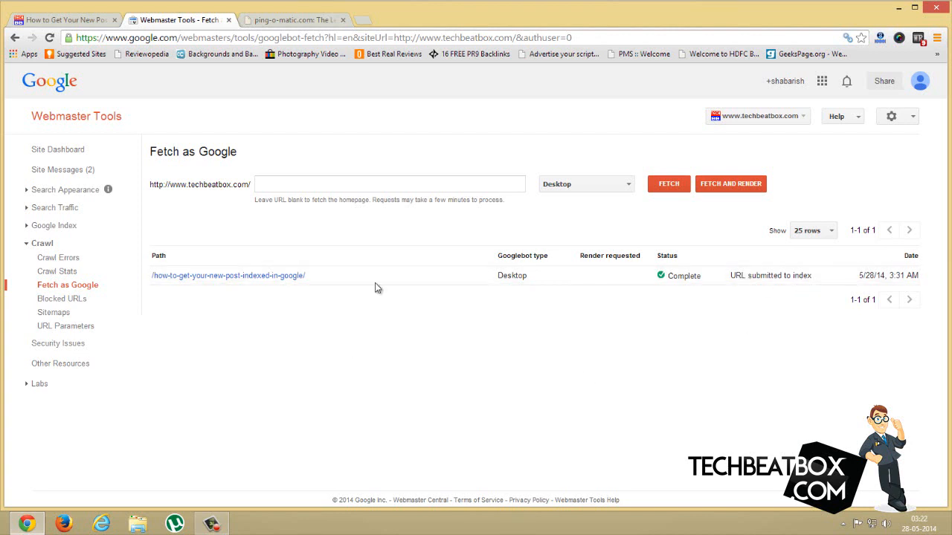
pyautogui.moveTo(256, 162)
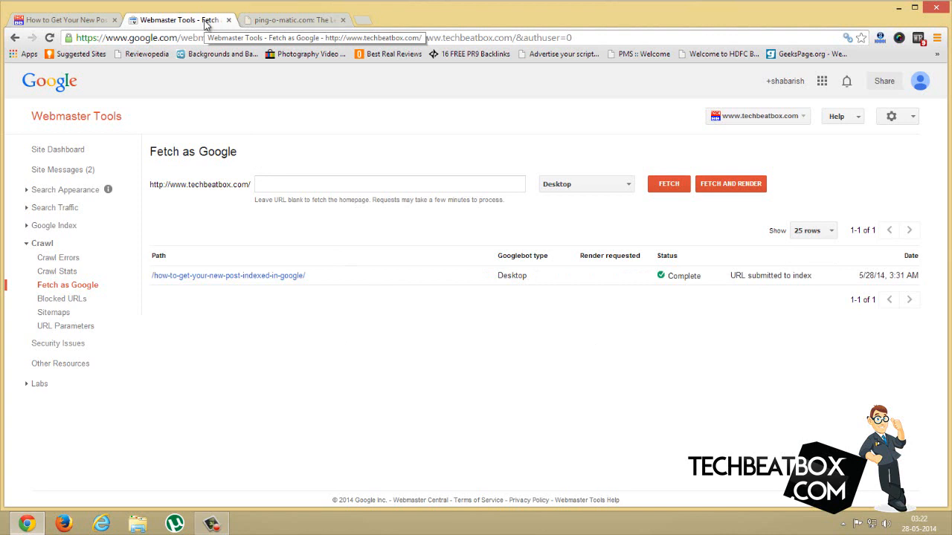
# - Load pingomatic.com in its own tab, checking the blog post and Fetch results tabs along the way
pyautogui.click(293, 19)
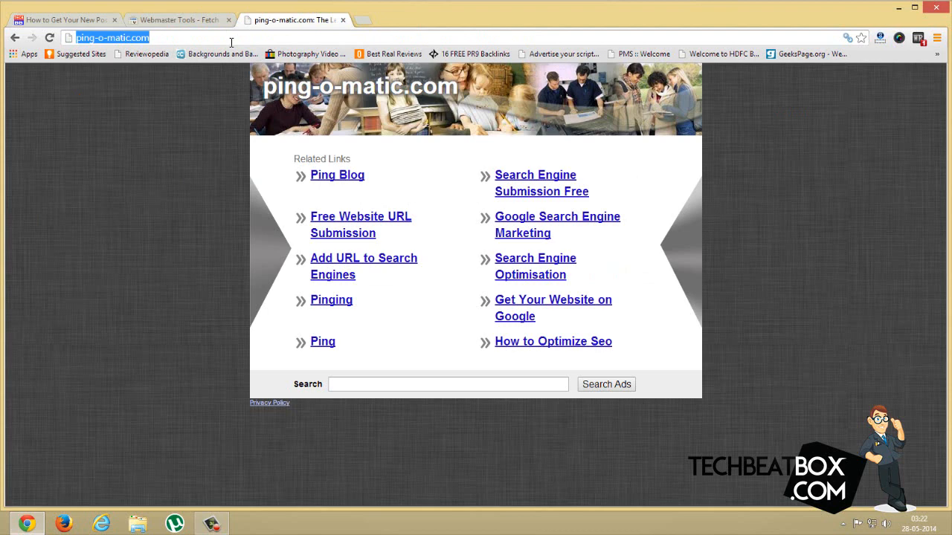
pyautogui.click(111, 38)
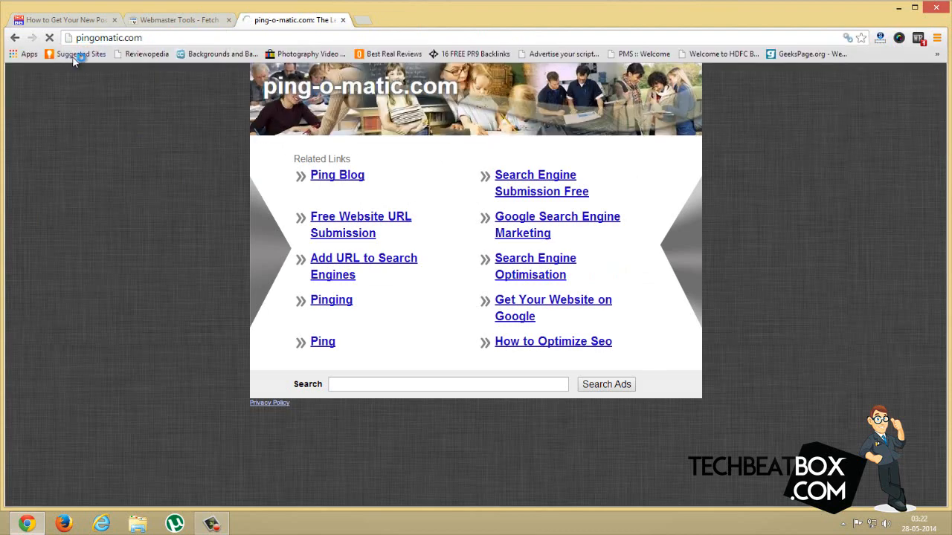
pyautogui.click(64, 20)
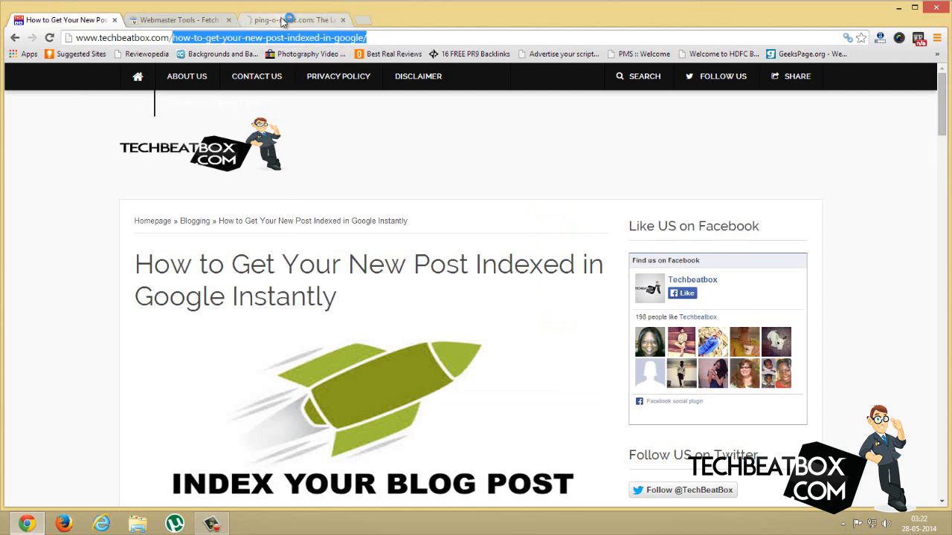
pyautogui.click(276, 19)
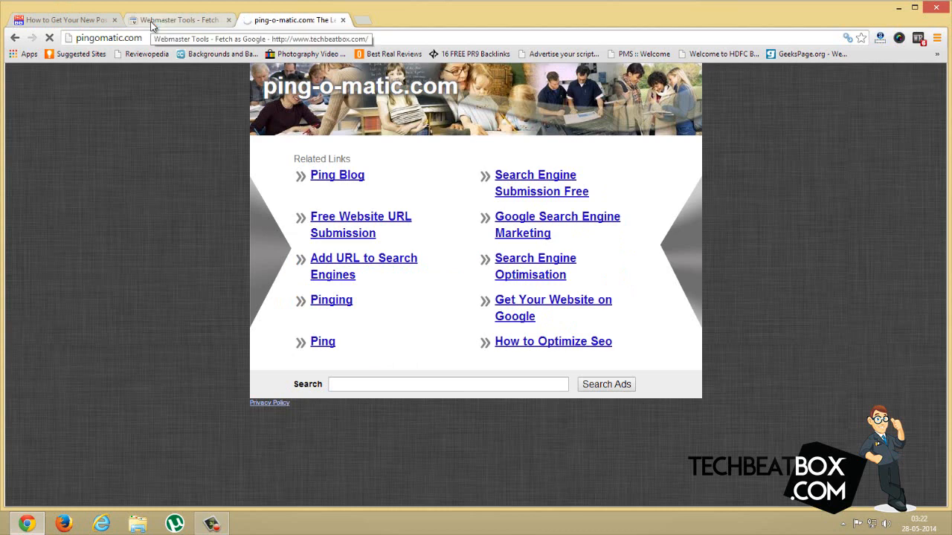
pyautogui.click(179, 19)
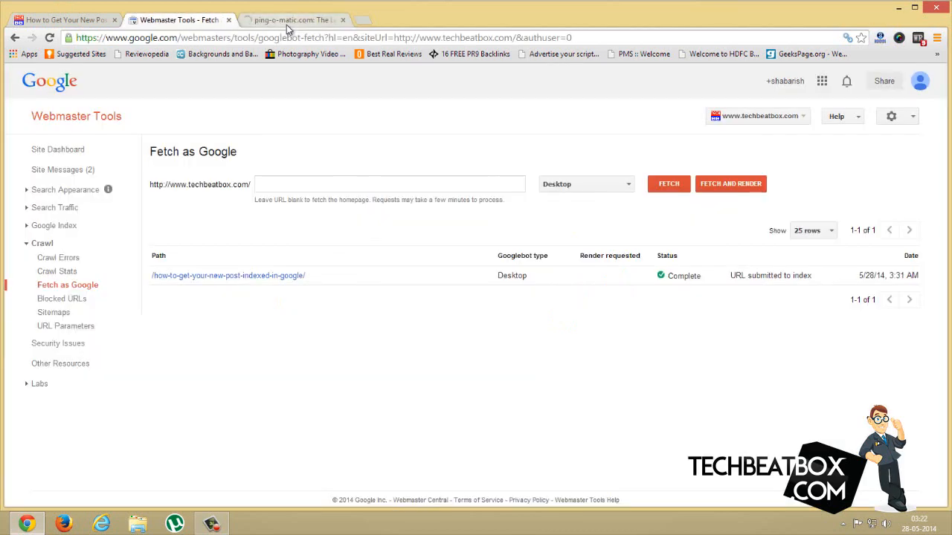
pyautogui.click(290, 20)
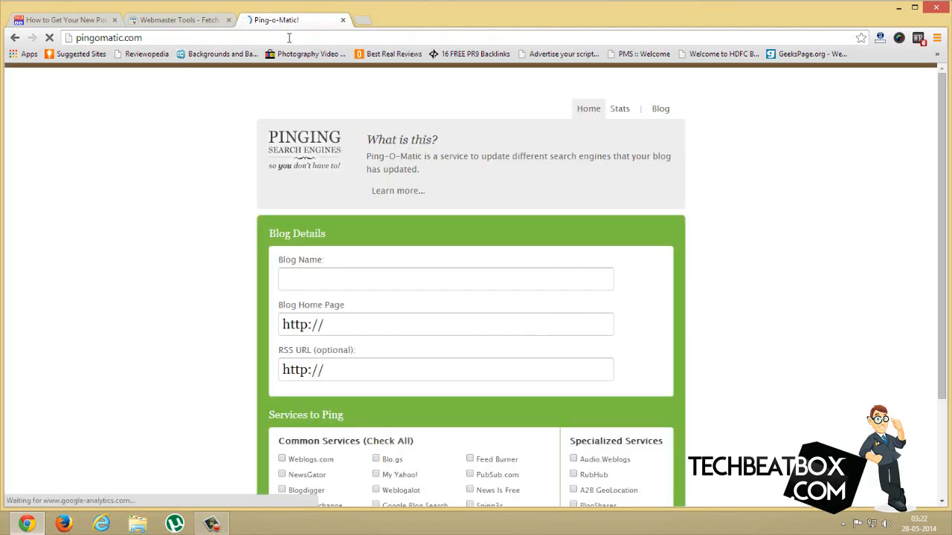
# - Enter 'How to Get Your New Post Indexed in Google Instantly' and the post URL in Ping-O-Matic
pyautogui.click(445, 279)
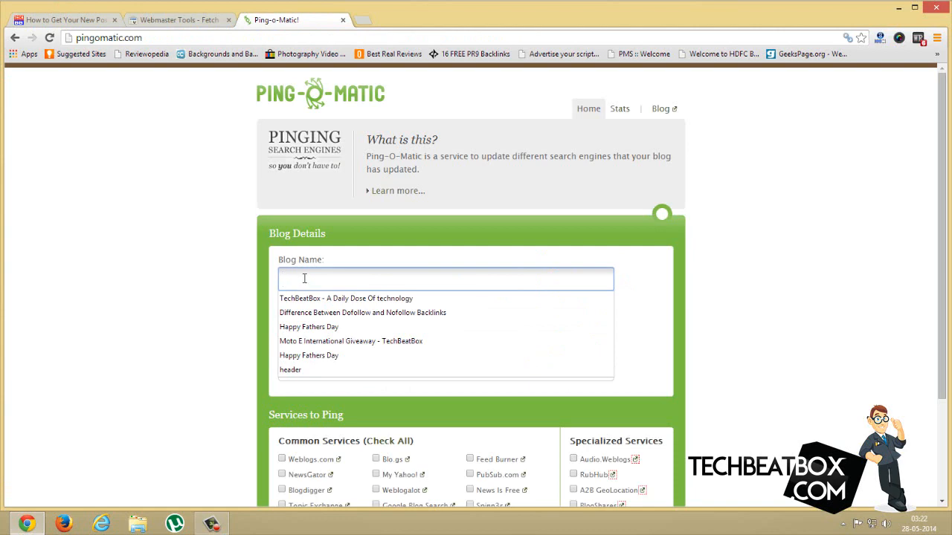
pyautogui.click(63, 20)
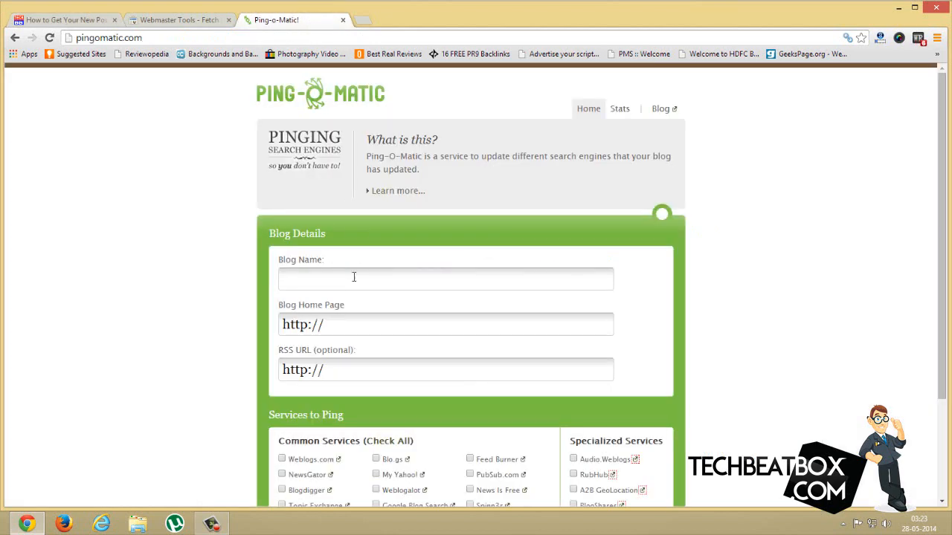
pyautogui.write('How to Get Your New Post Indexed in Google Instantly')
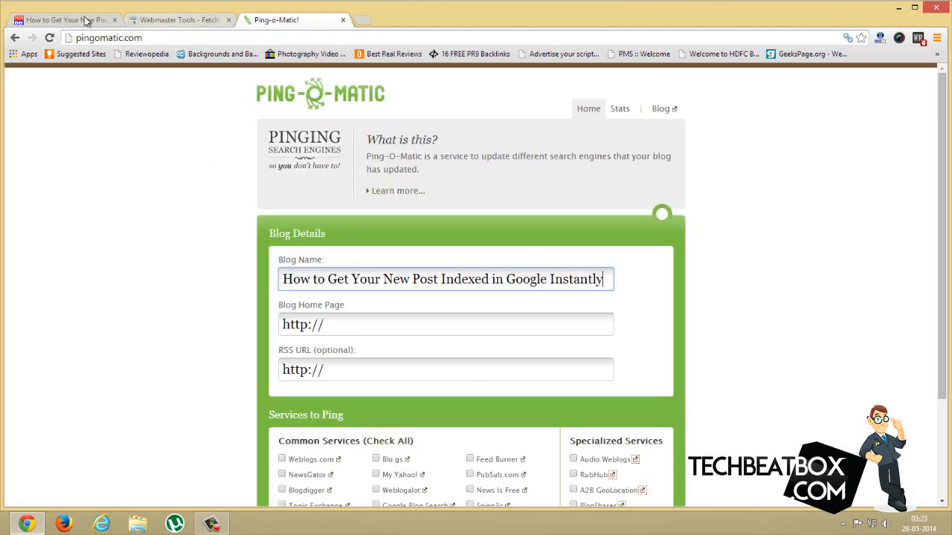
pyautogui.click(63, 20)
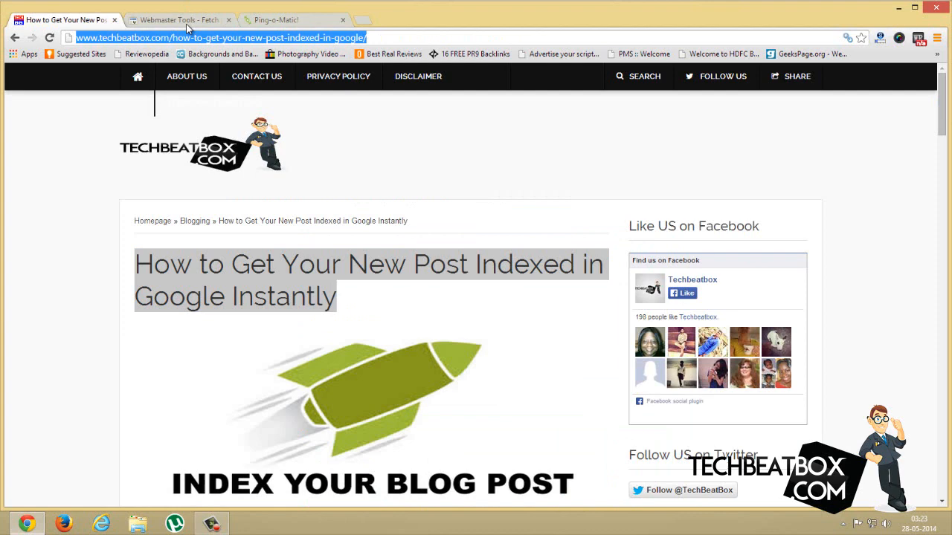
pyautogui.click(275, 20)
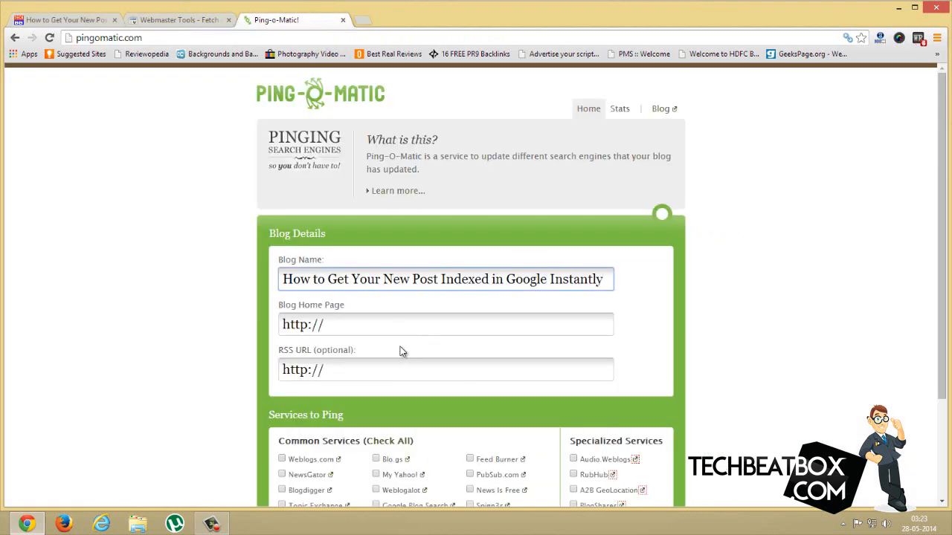
pyautogui.write('tbox.com/how-to-get-your-new-post-indexed-in-google/')
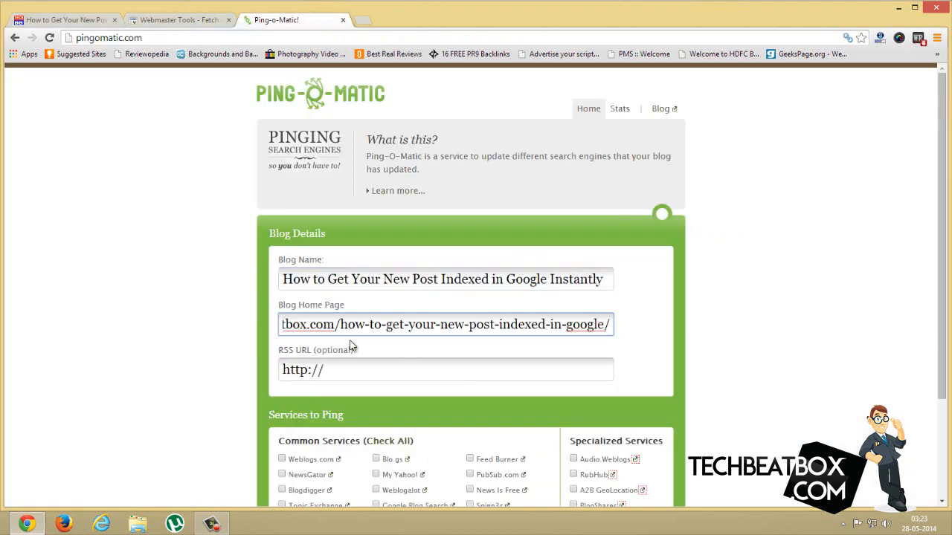
pyautogui.click(445, 370)
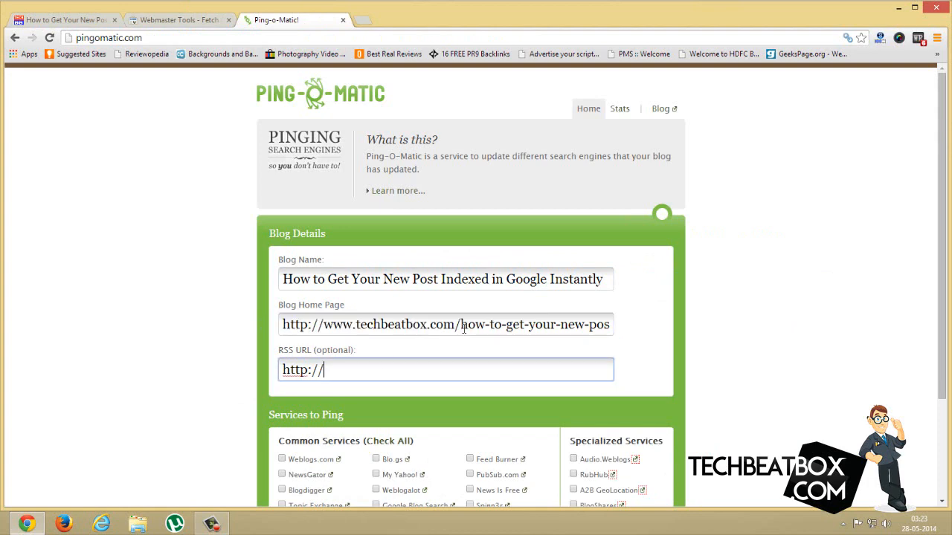
# - Check all common services and send the pings
pyautogui.scroll(-3)
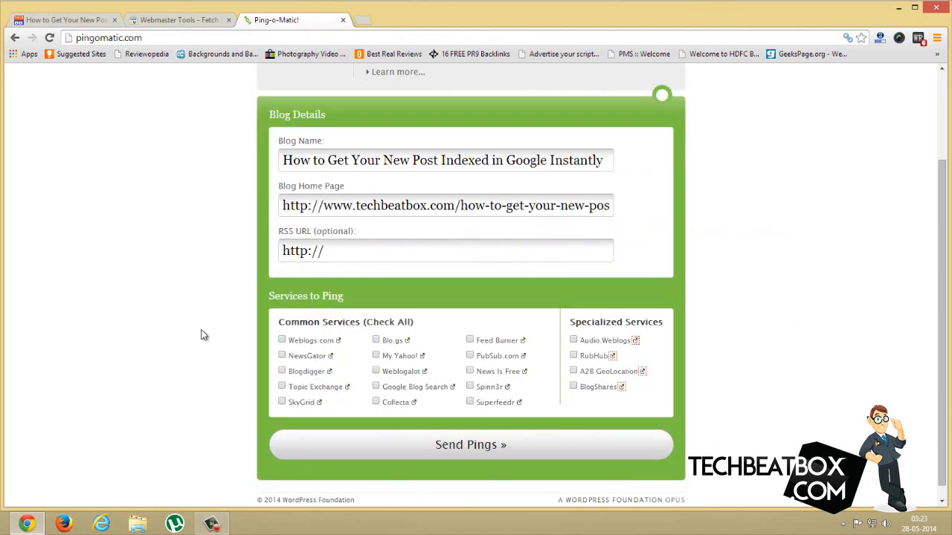
pyautogui.click(387, 322)
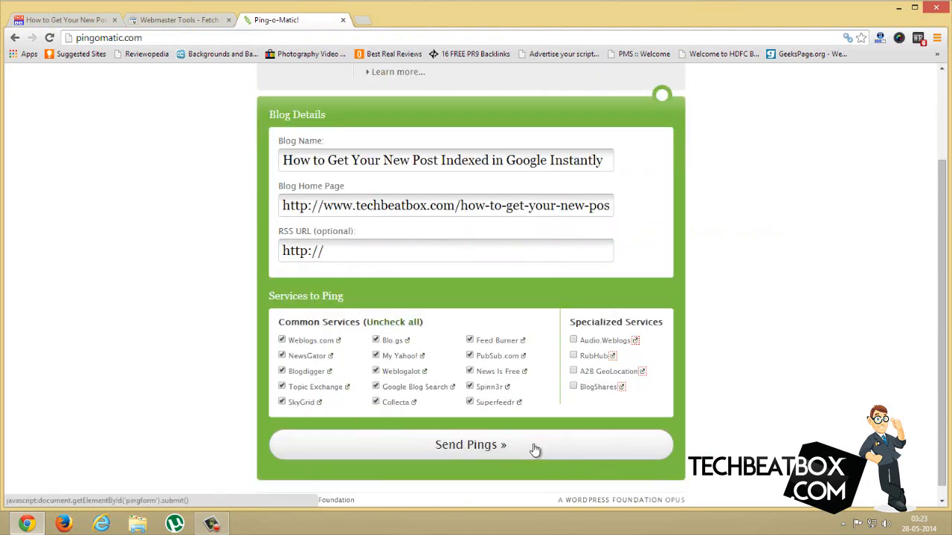
pyautogui.click(470, 444)
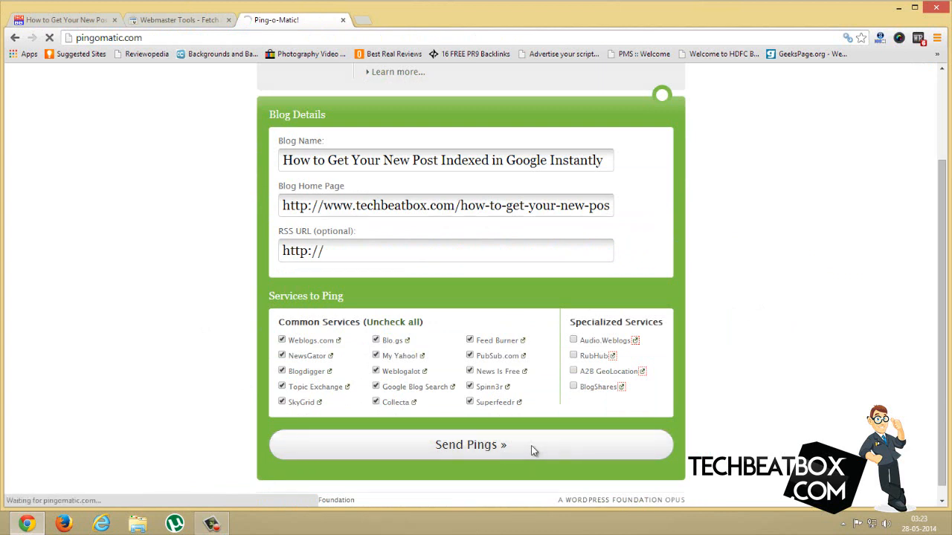
pyautogui.click(471, 444)
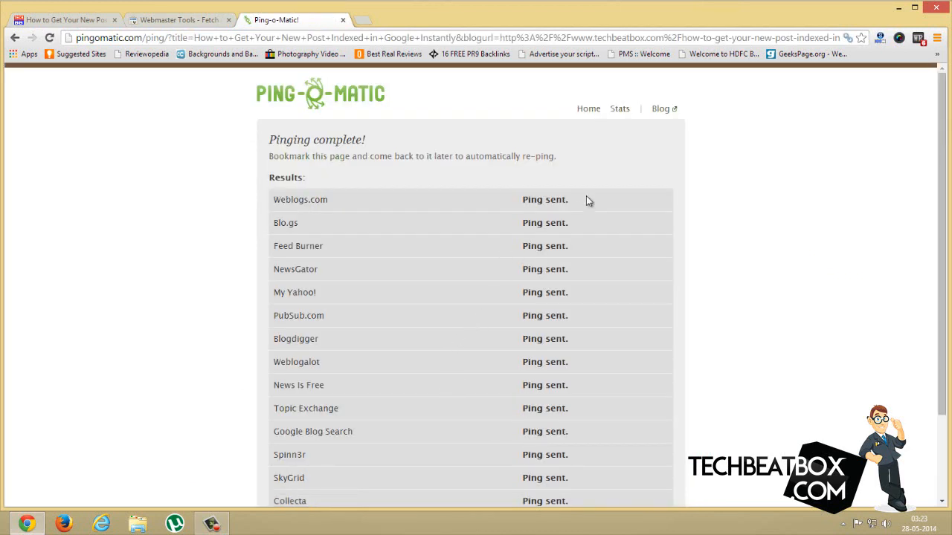
# - Scroll through the Pinging complete results, then return to the blog post tab
pyautogui.scroll(-3)
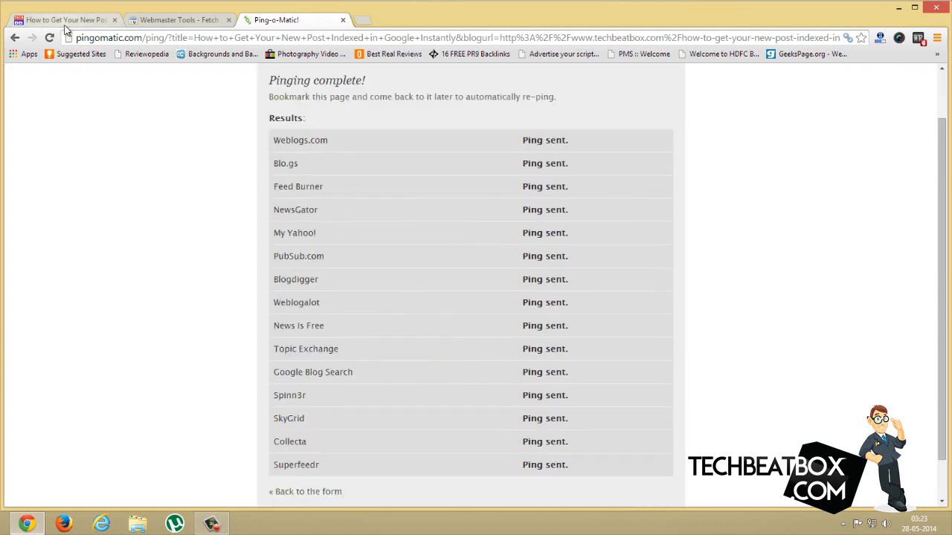
pyautogui.click(63, 19)
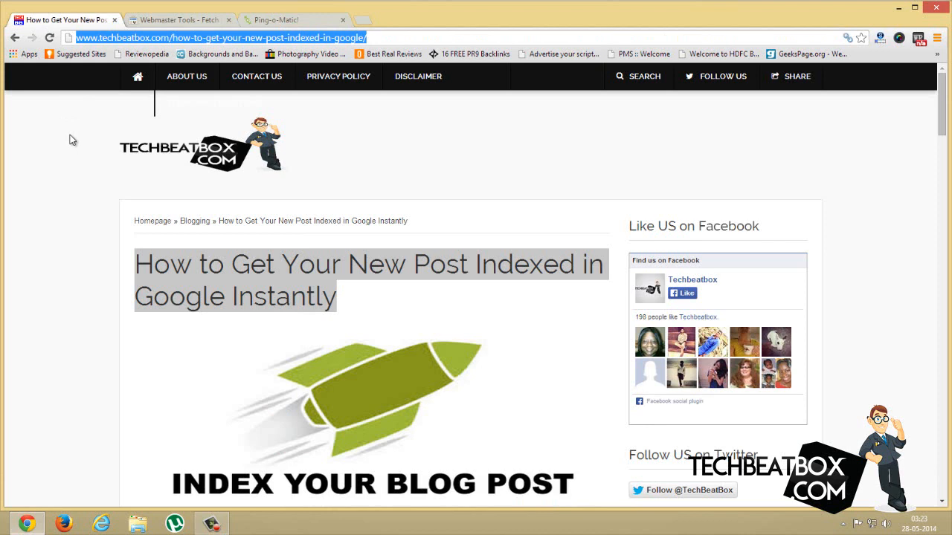